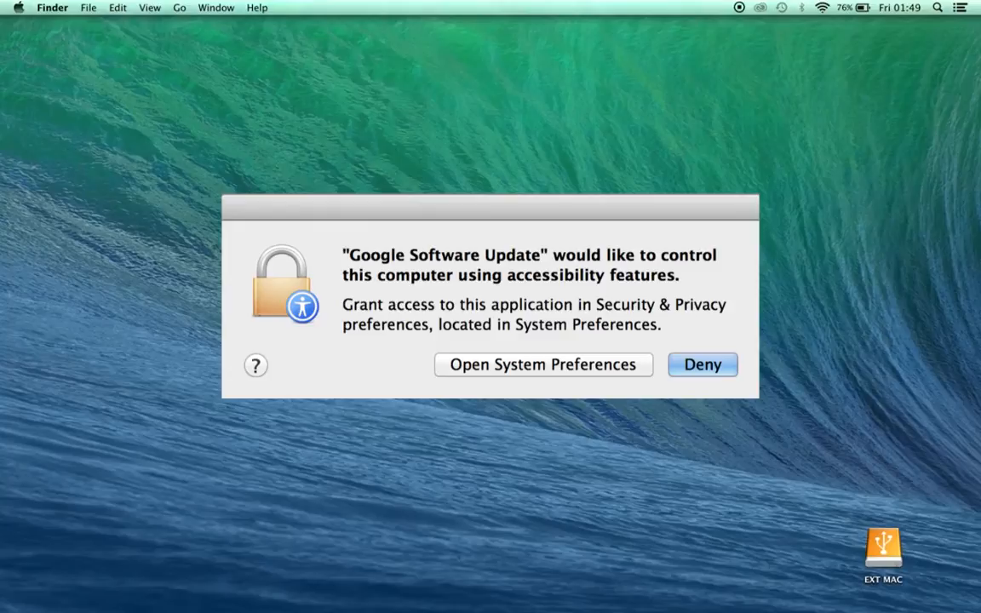
- Deny Google Software Update's request for accessibility access
click(702, 364)
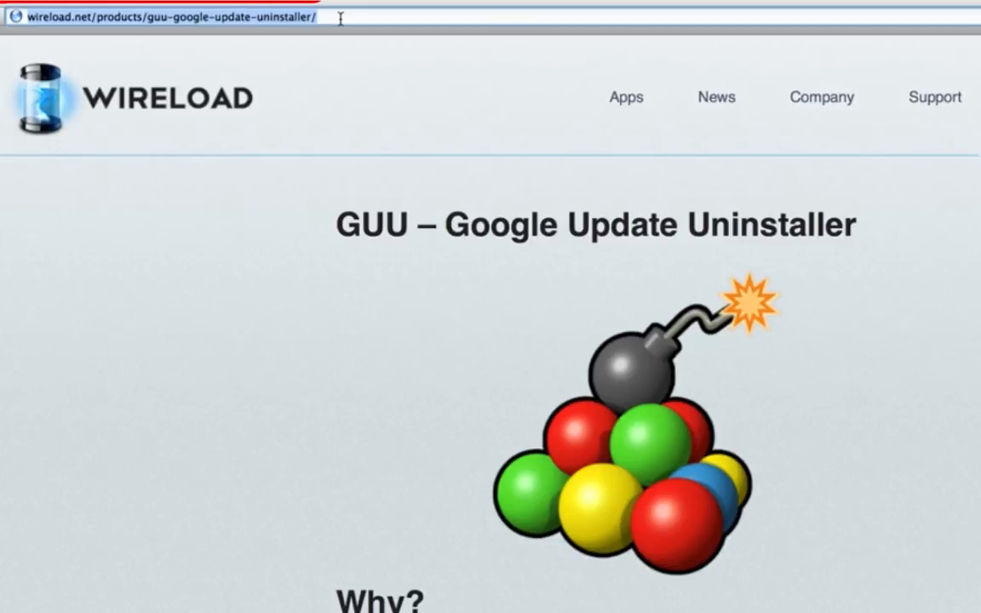
- Download GUU Version 1.0 from Wireload and launch the downloaded pkg installer
click(170, 19)
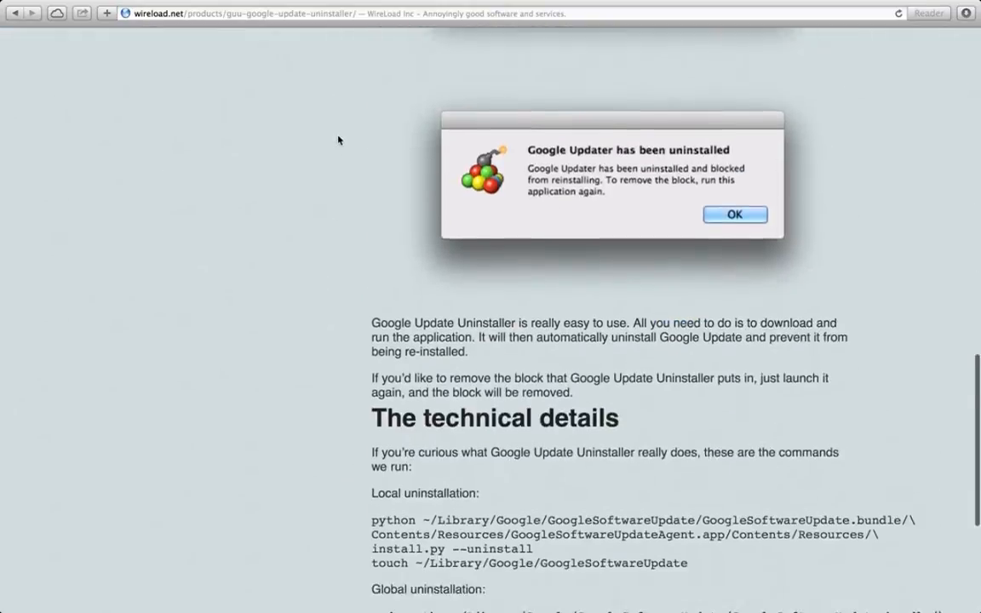
click(734, 215)
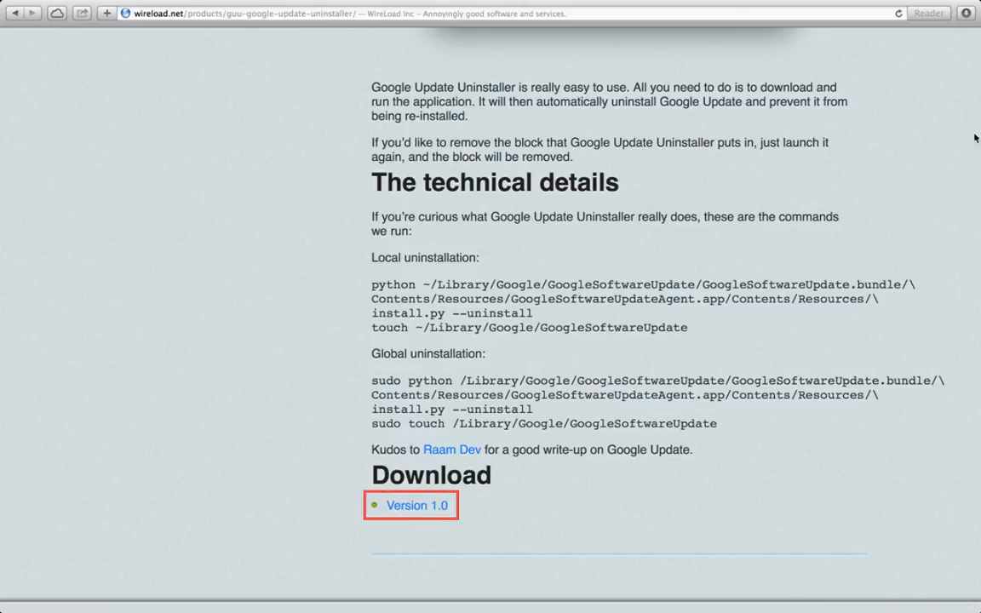
click(416, 504)
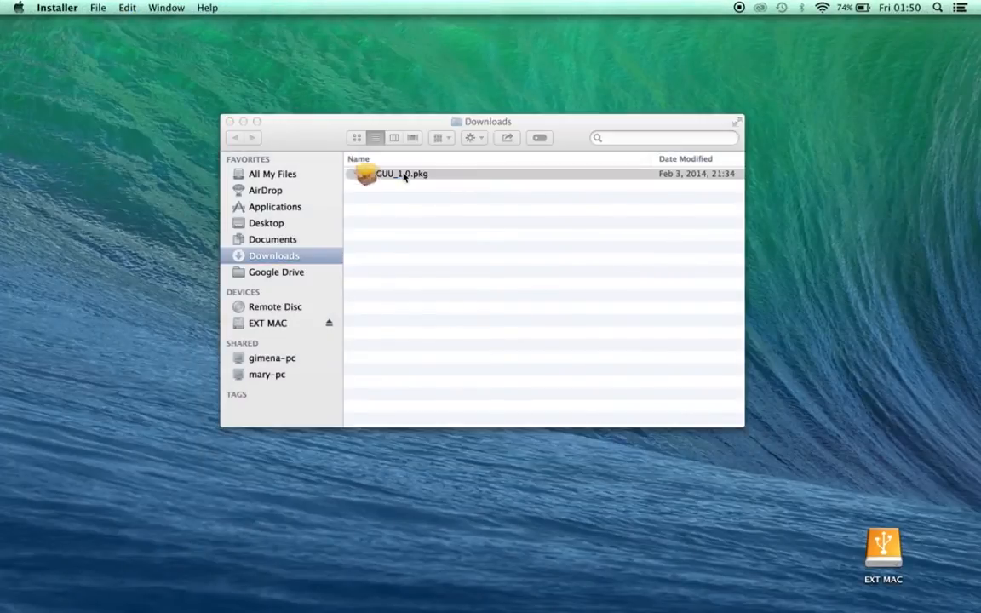
double_click(402, 174)
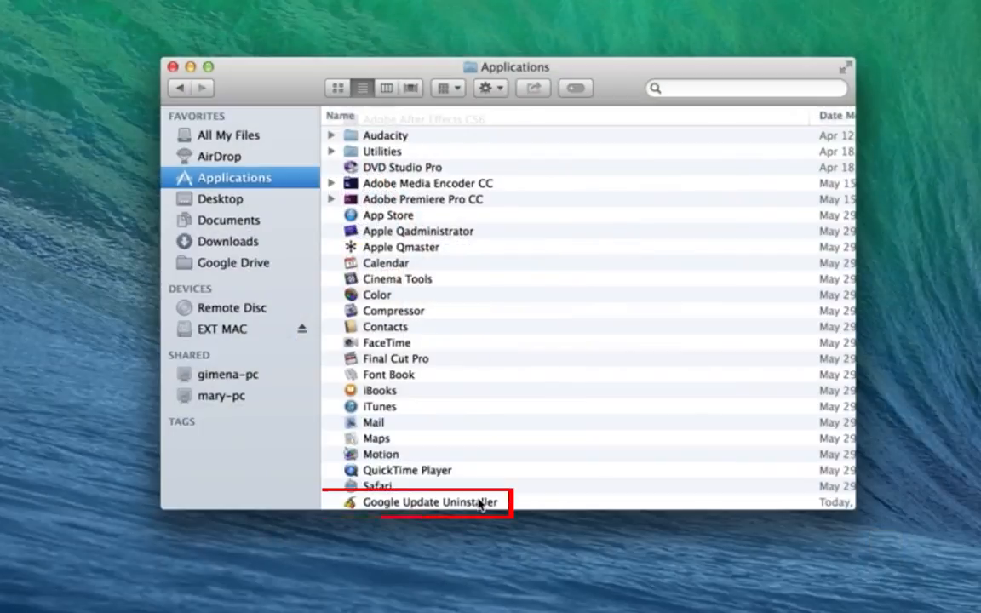
- Run Google Update Uninstaller to remove Google Updater, block reinstallation, and dismiss the confirmation
double_click(431, 501)
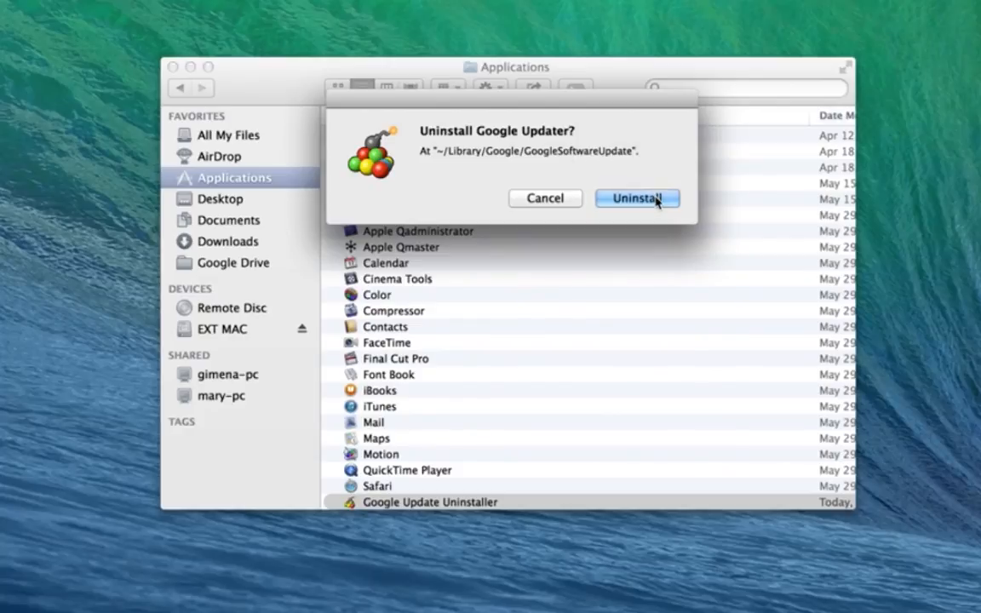
click(637, 198)
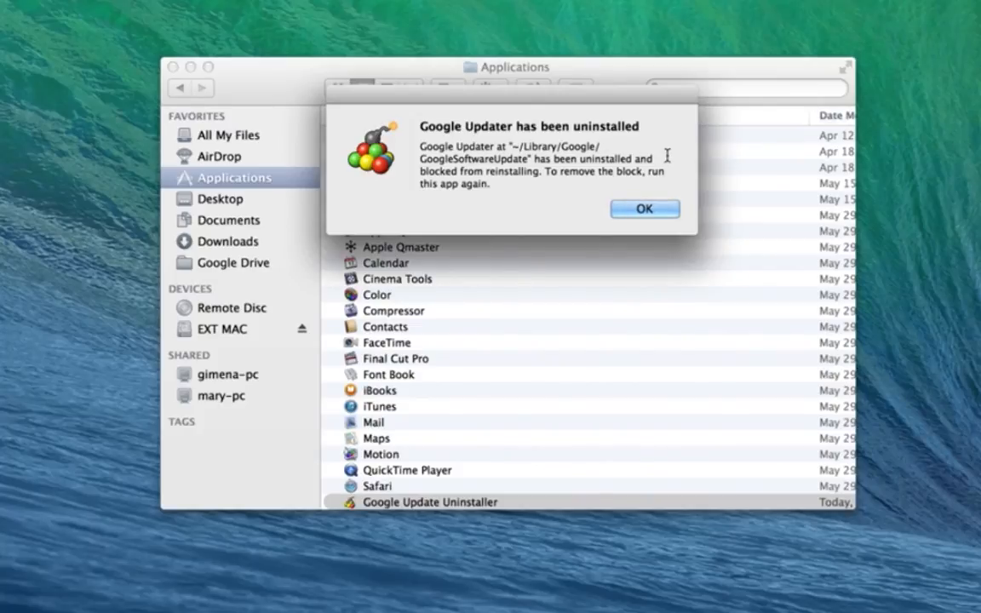
mouse_move(644, 210)
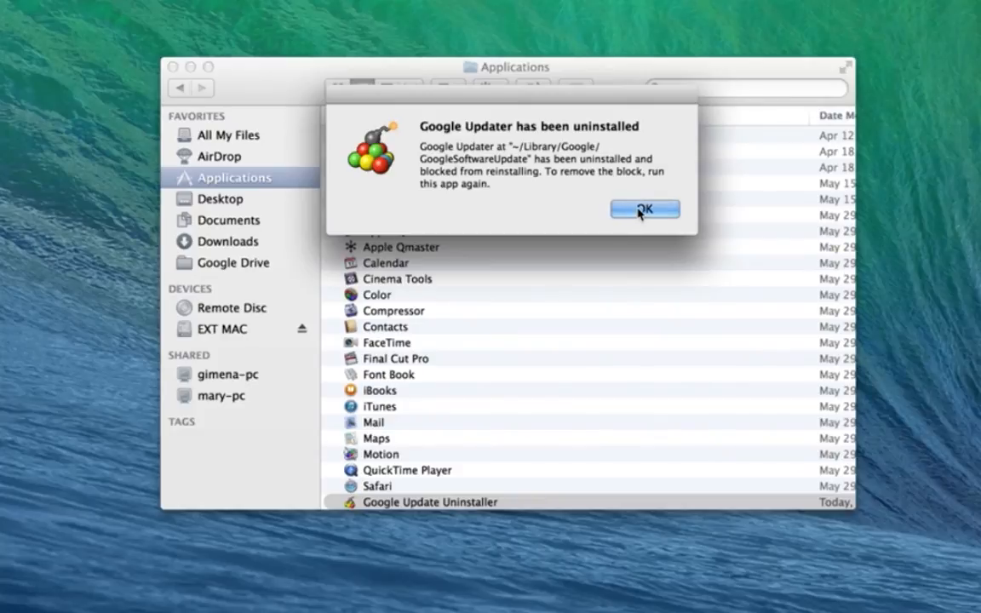
click(644, 210)
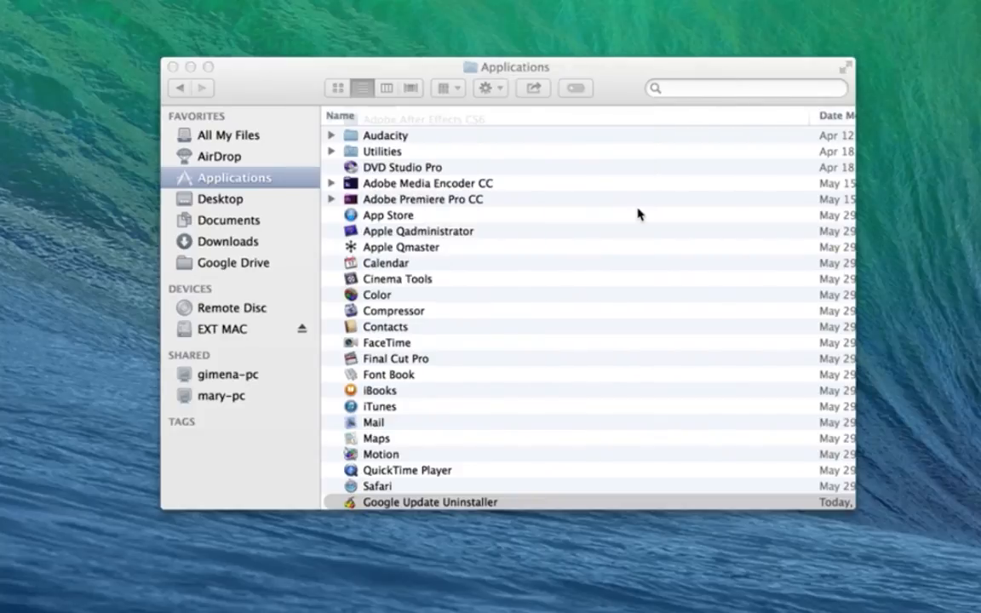
click(429, 501)
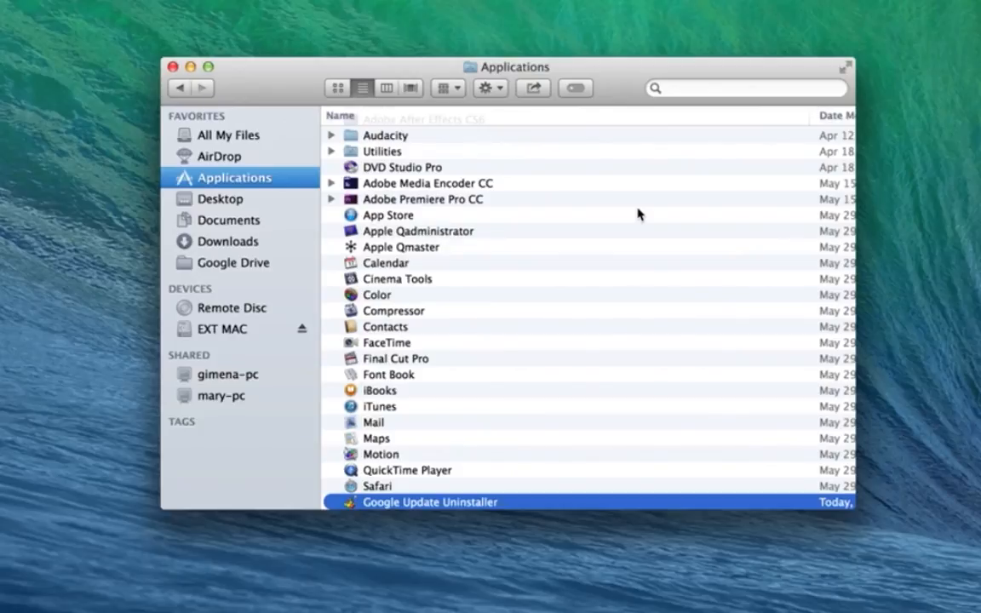